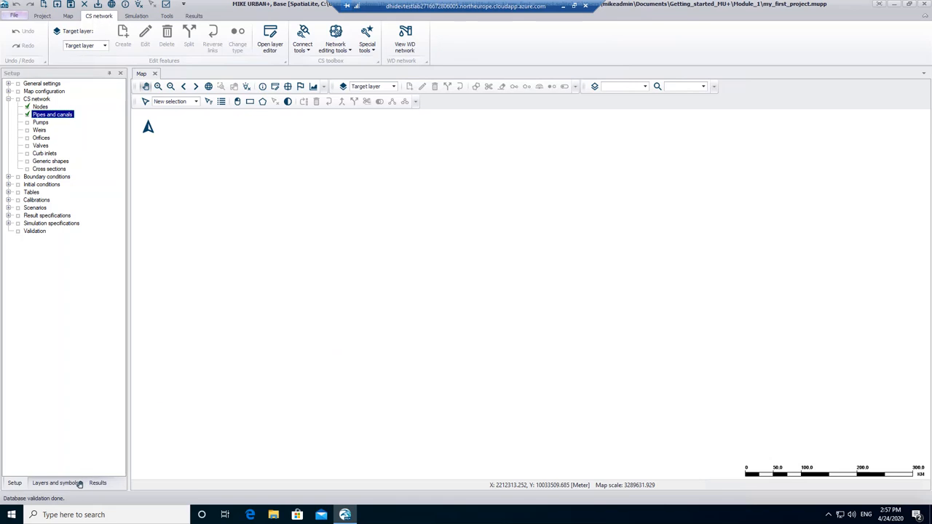
Step: Show Layers and symbols and begin adding a new map layer
click(56, 484)
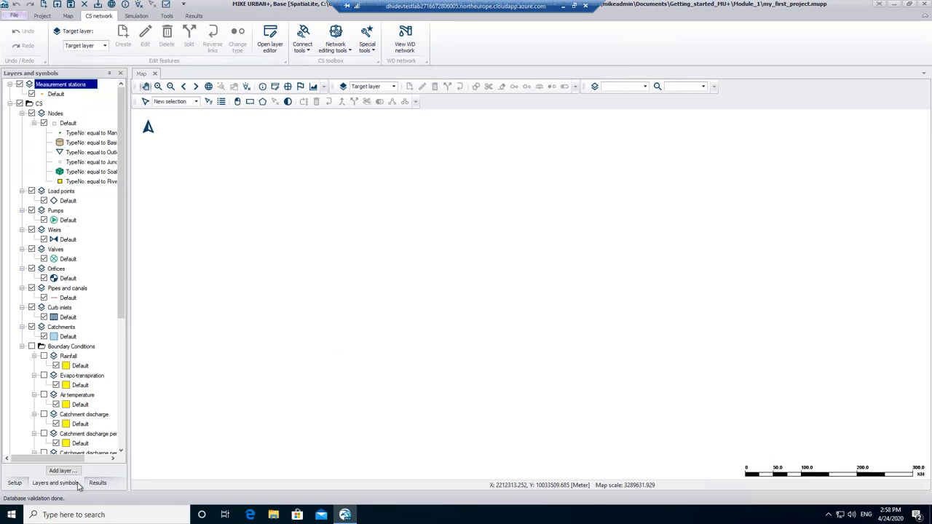
click(61, 470)
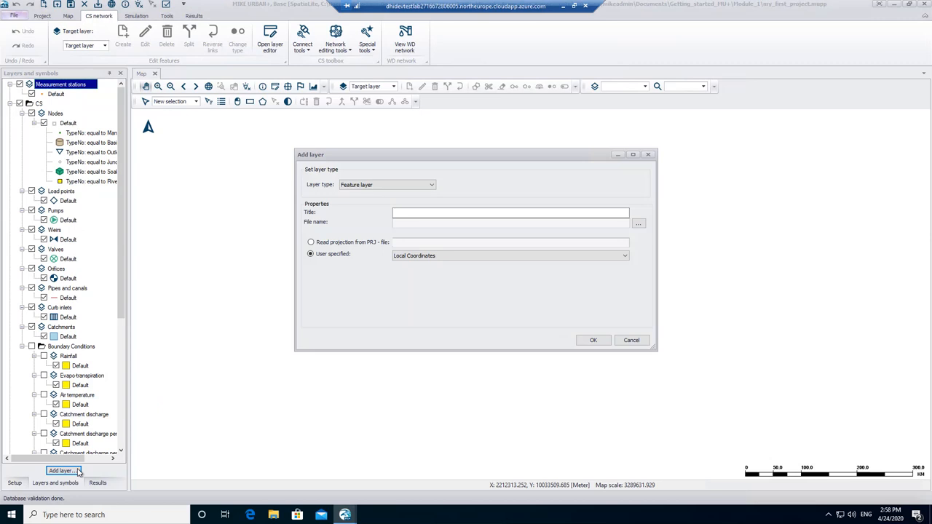
mouse_move(432, 175)
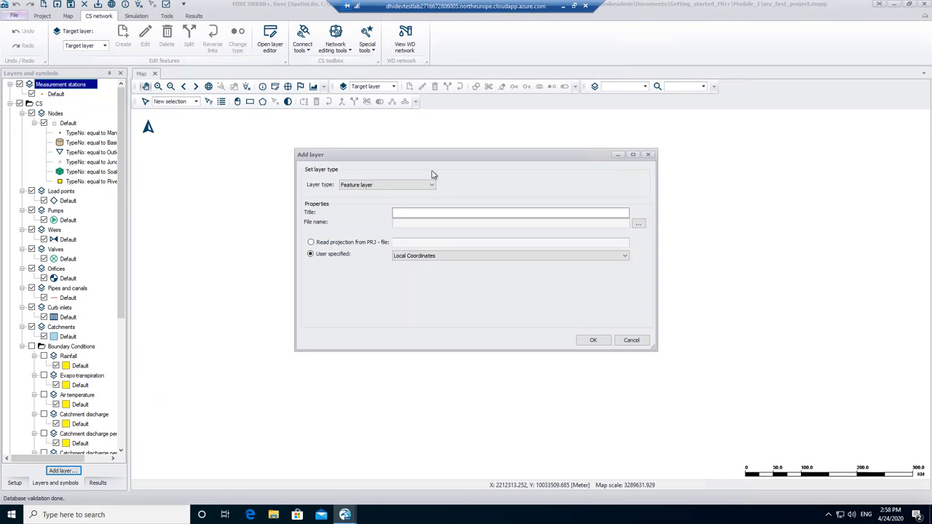
Step: Set the new layer's type to Image layer
click(433, 183)
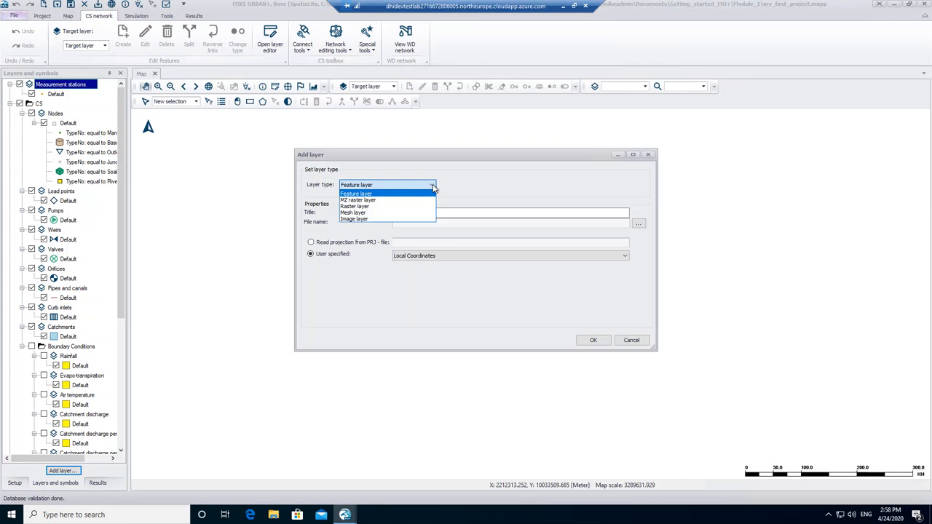
mouse_move(386, 218)
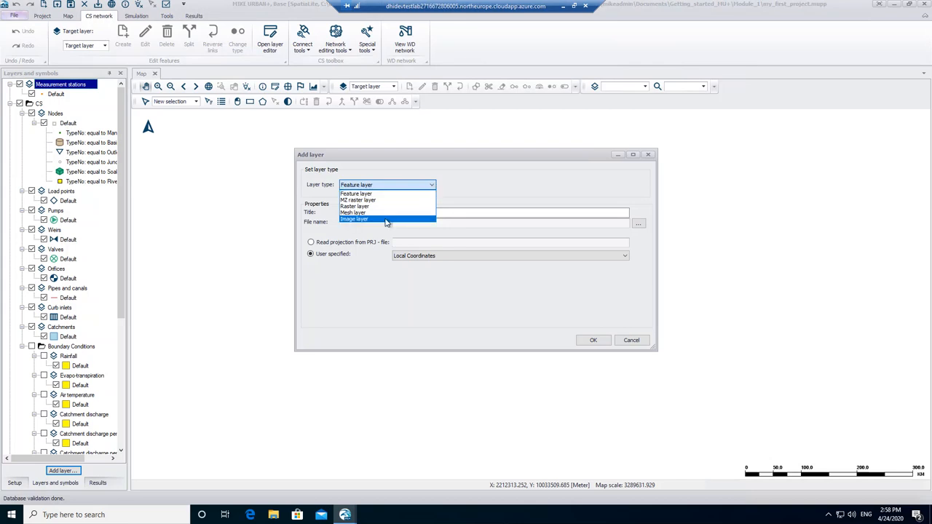
click(356, 219)
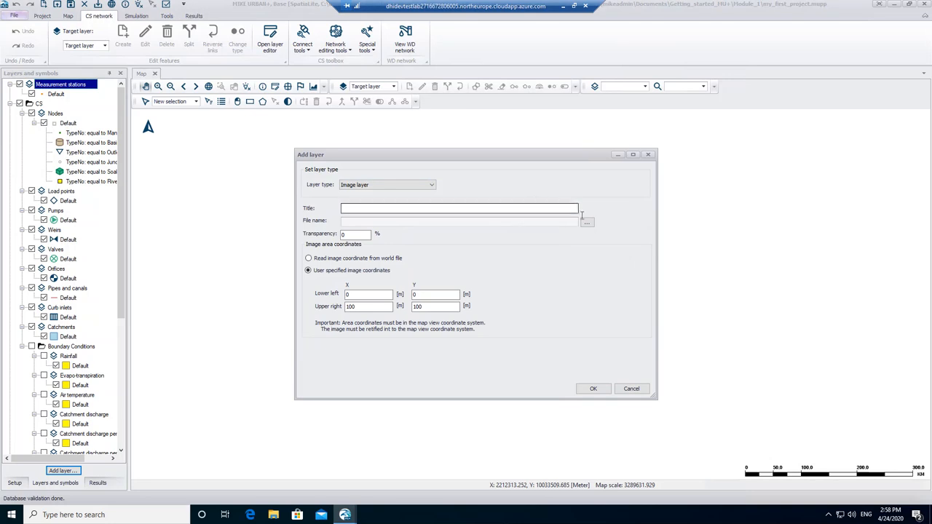
Step: Browse to Module_1\Background_Layer and choose NZ_map.tif as the image file
click(587, 222)
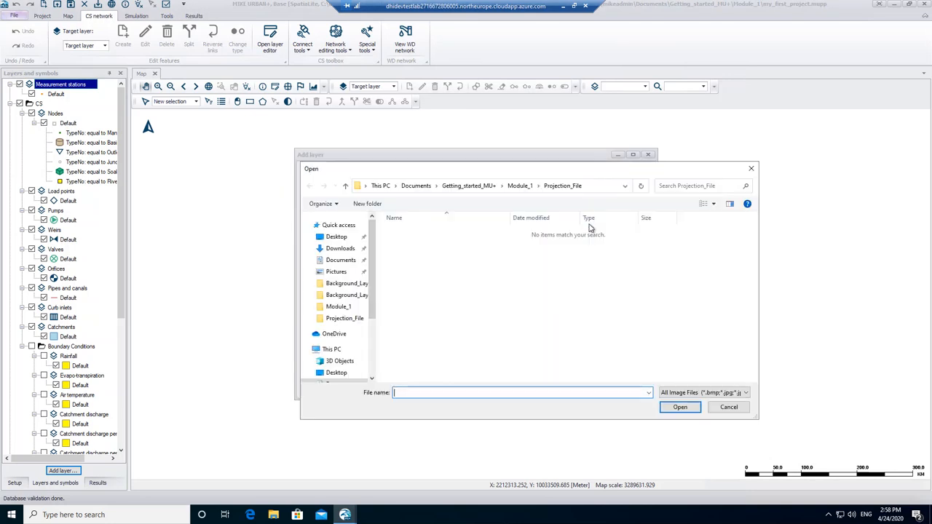
mouse_move(522, 201)
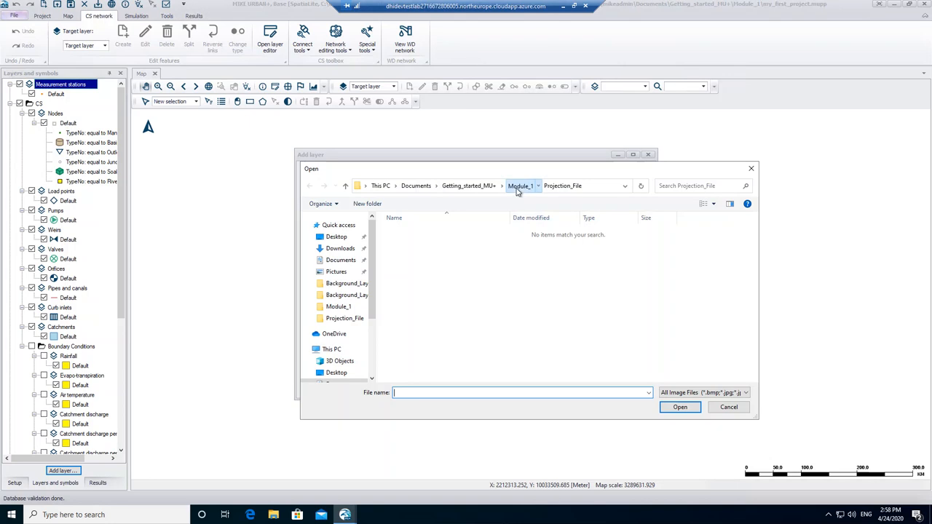
click(520, 186)
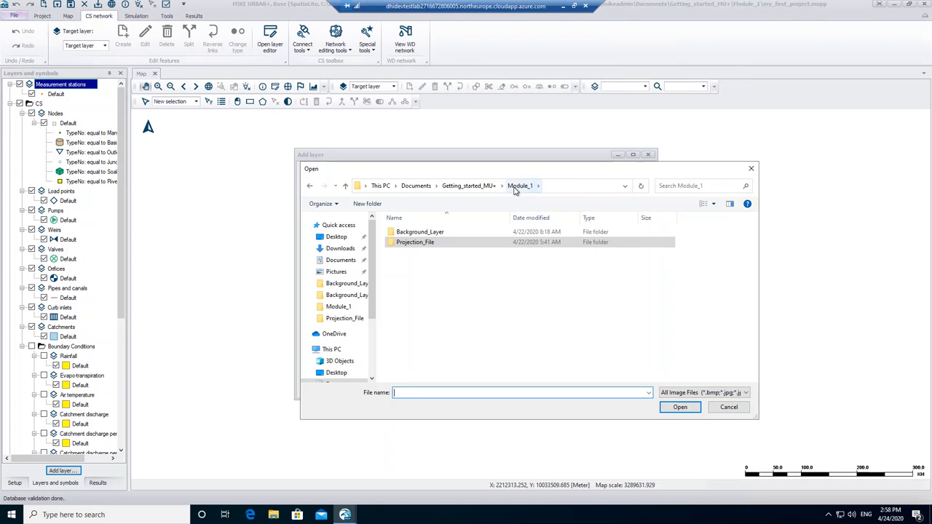
double_click(419, 232)
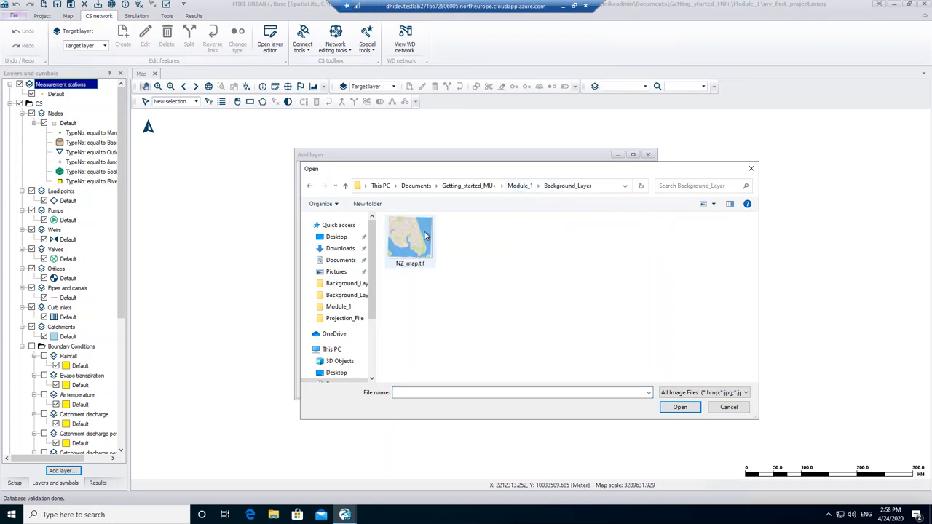
click(410, 240)
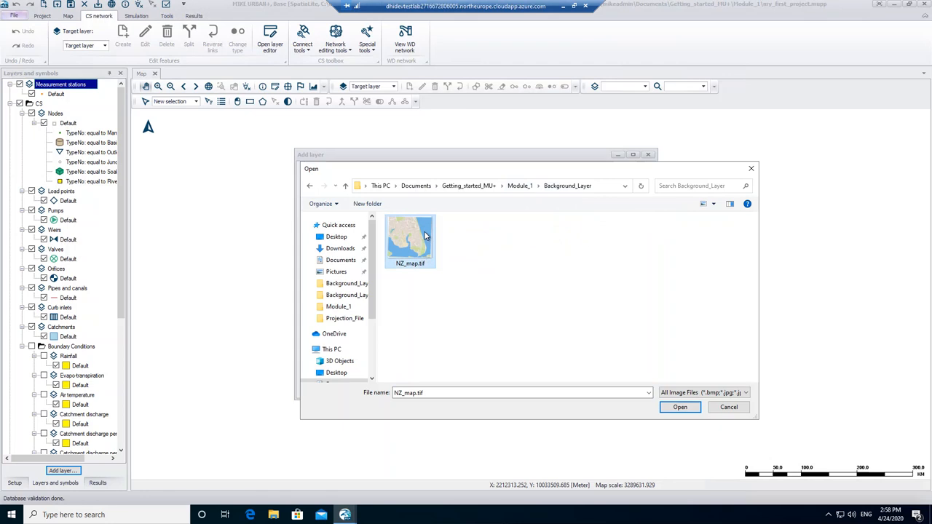
mouse_move(430, 240)
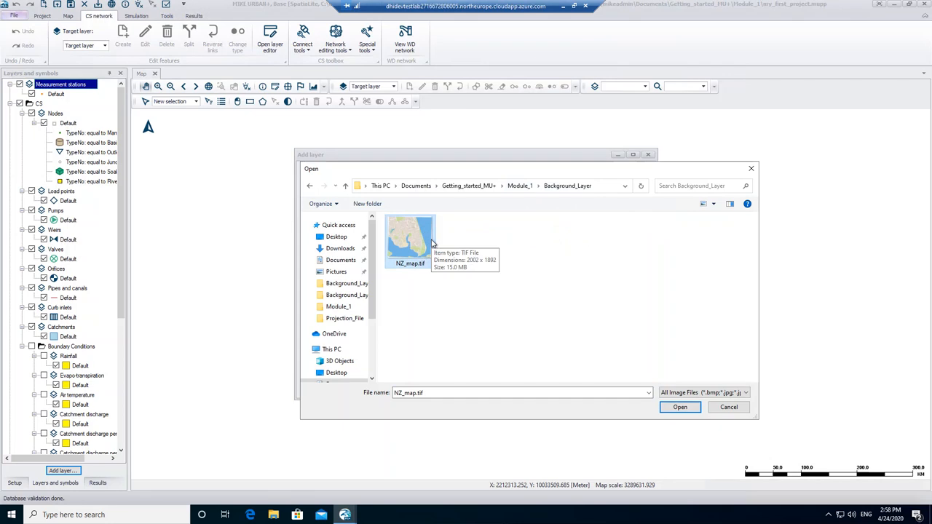
mouse_move(673, 416)
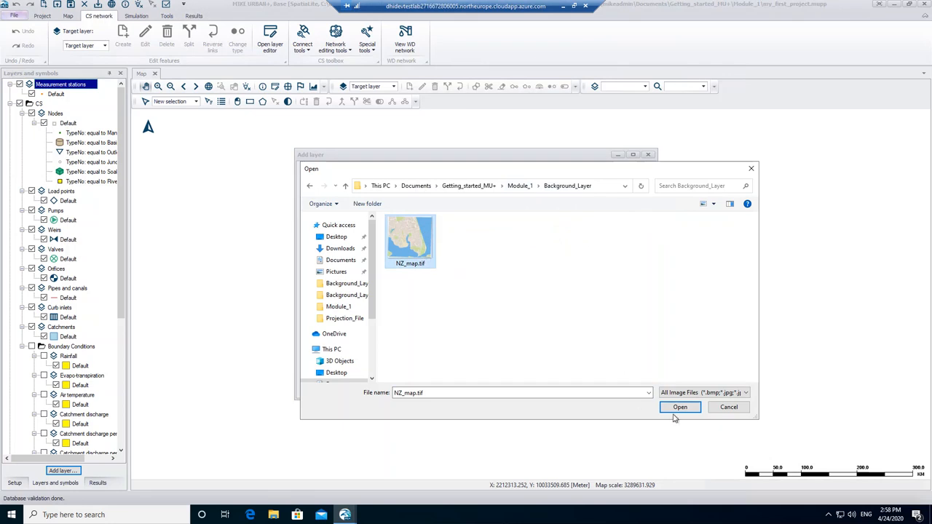
click(679, 408)
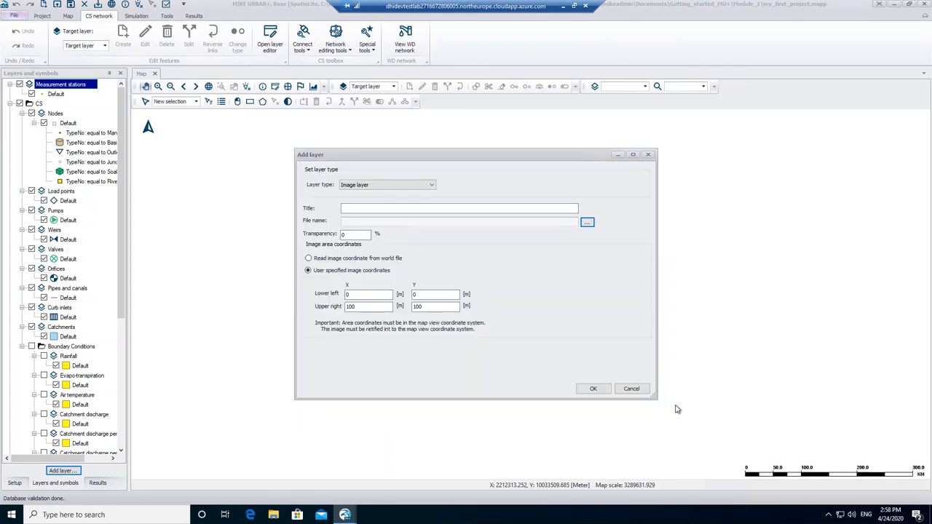
Step: Have the NZ_map.tif layer read its image coordinates from the world file
click(587, 221)
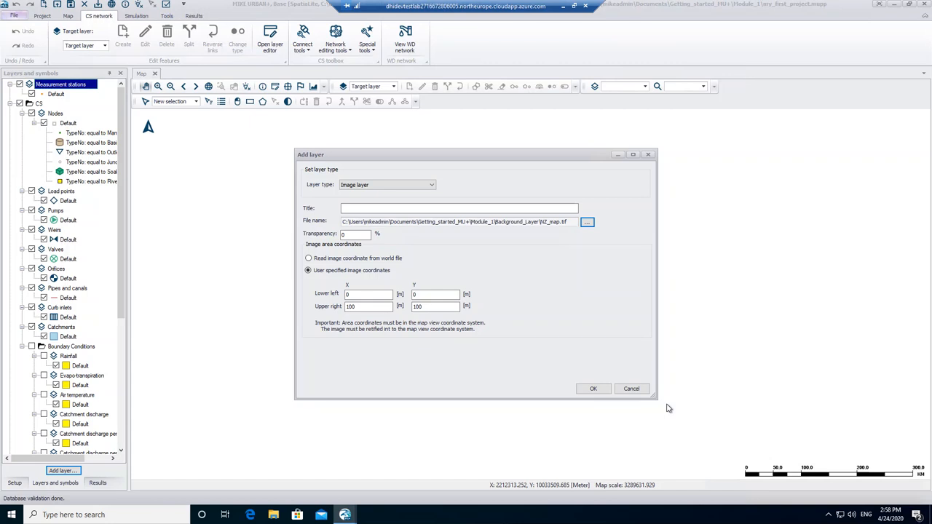
mouse_move(673, 416)
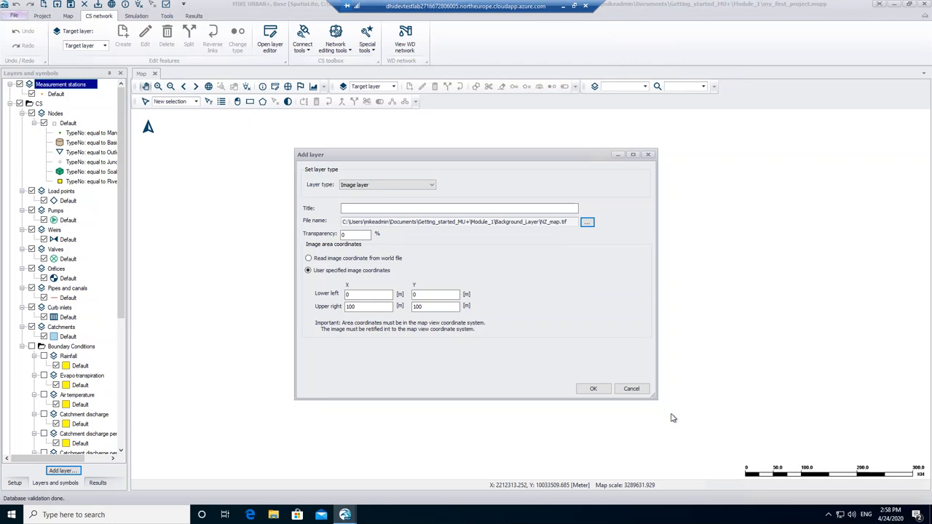
mouse_move(588, 399)
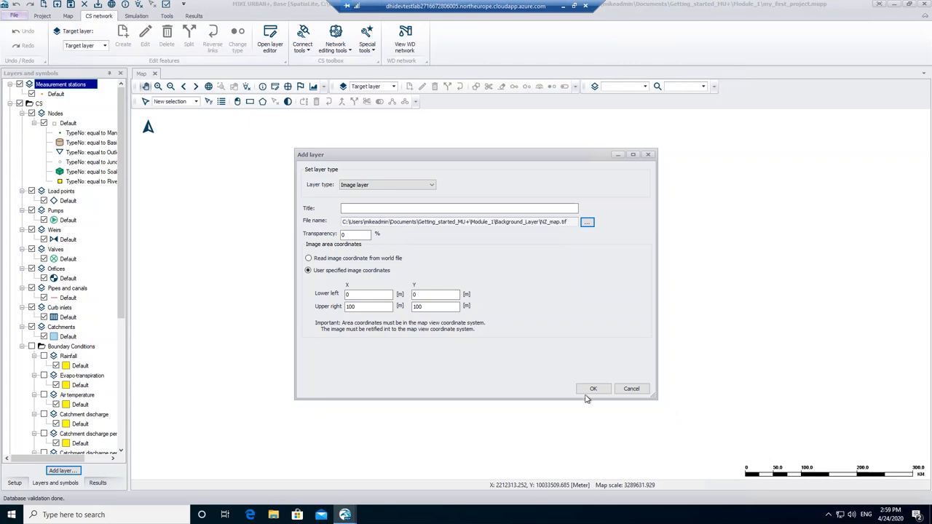
click(309, 257)
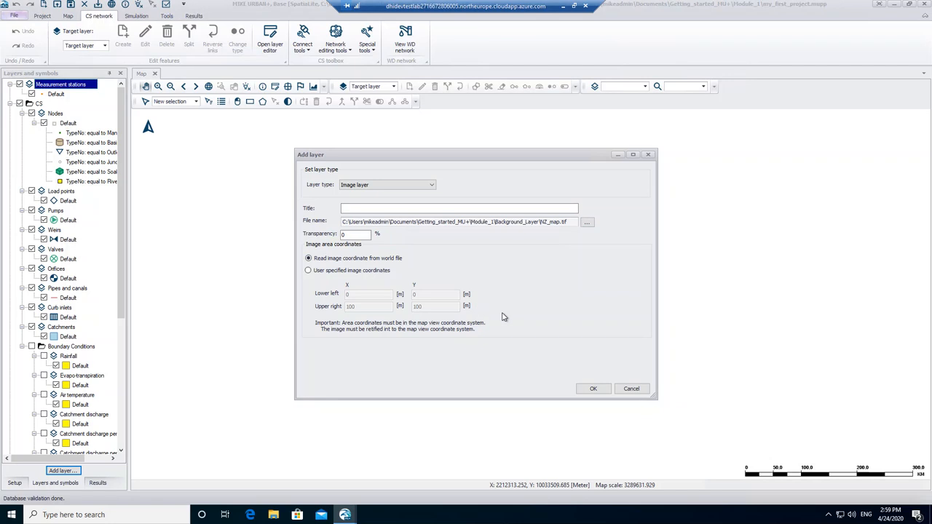
mouse_move(609, 399)
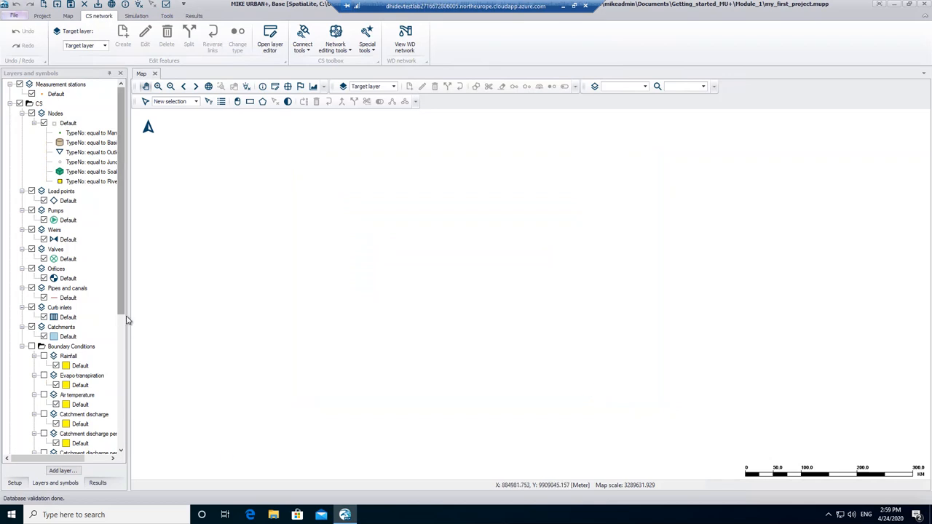
Step: Zoom the map to the newly added NZ_map.tif layer showing the coastal town
scroll(down, 3)
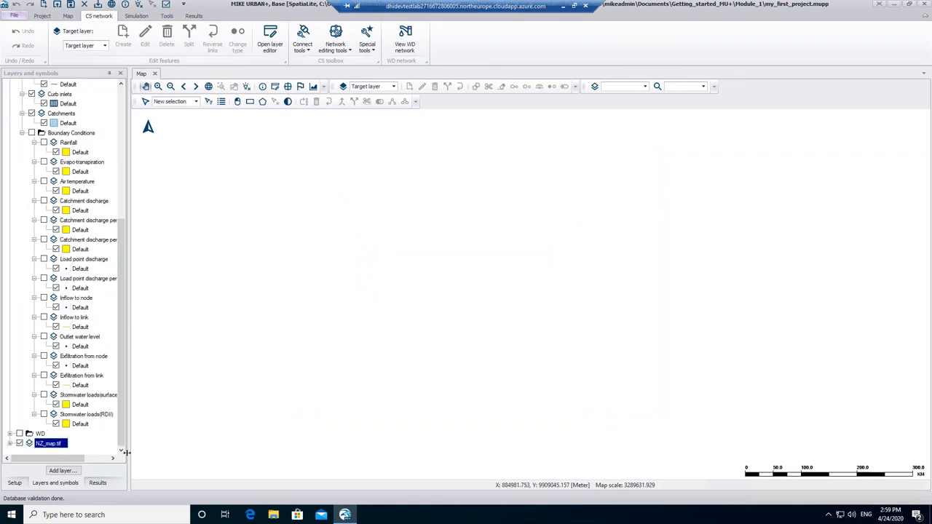
mouse_move(89, 447)
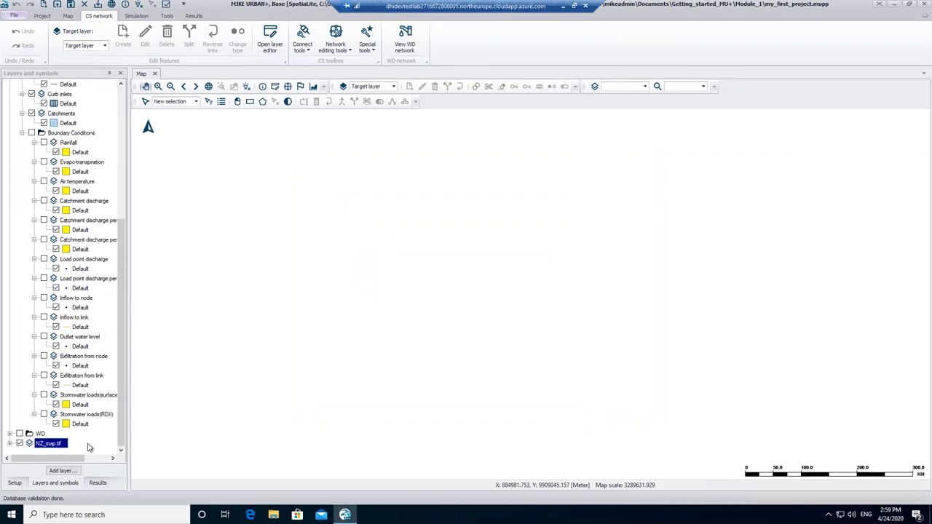
right_click(50, 442)
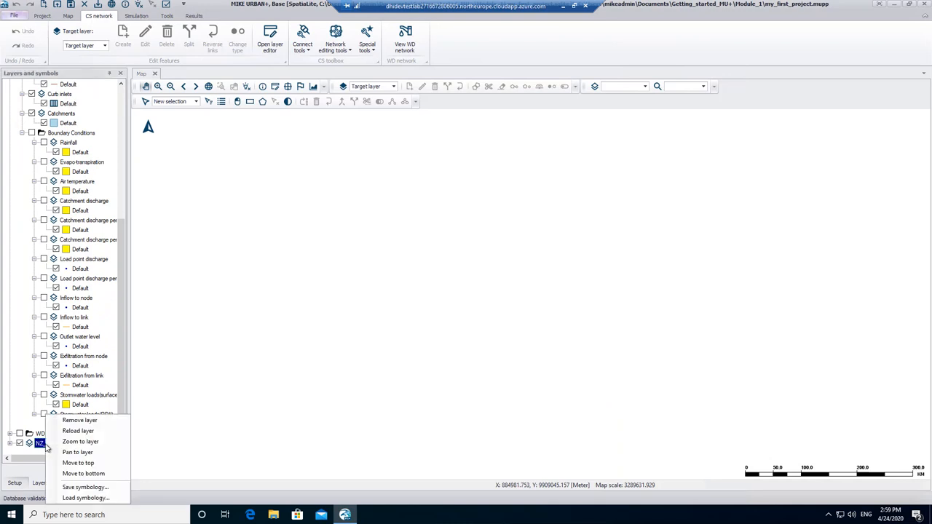
mouse_move(80, 443)
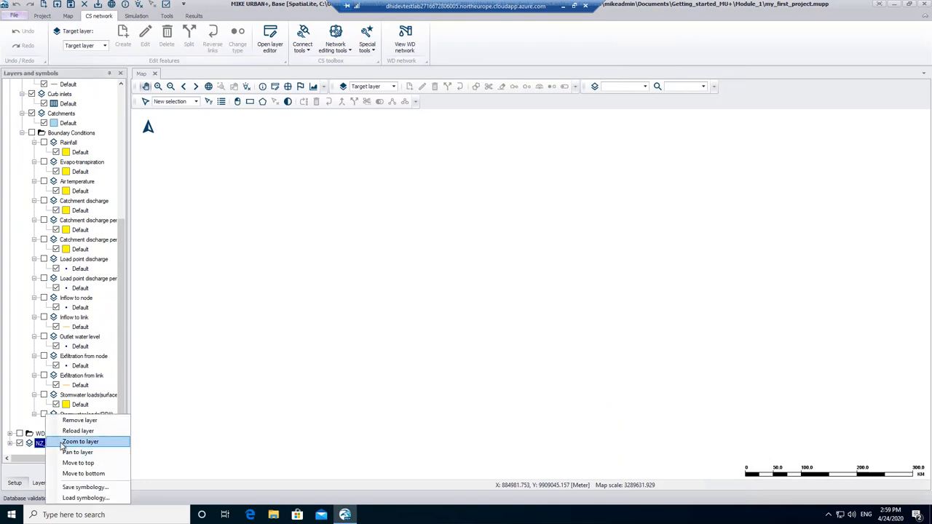
click(78, 443)
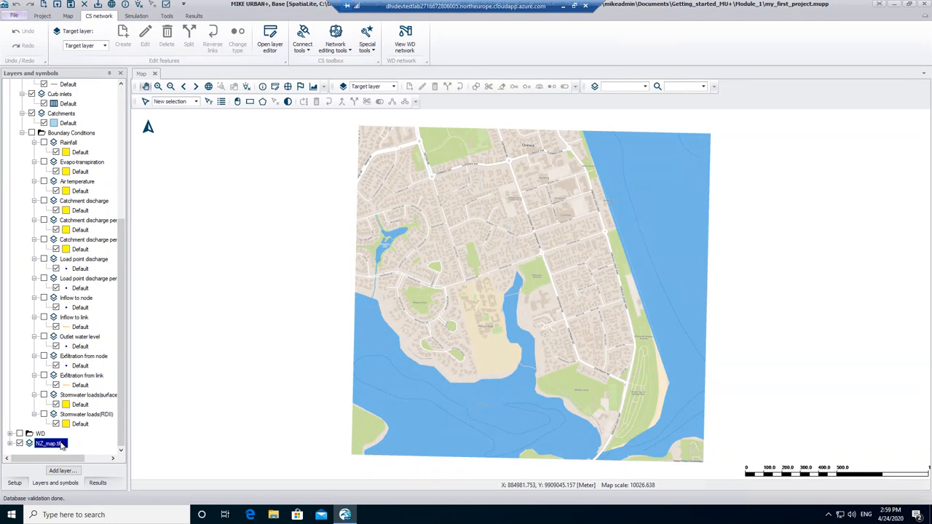
Step: Switch the ribbon to the Map tools
click(67, 16)
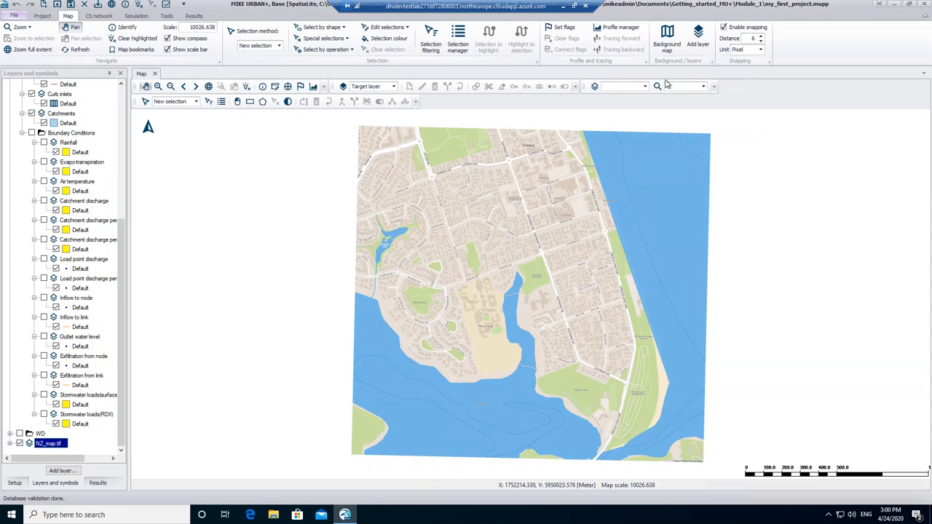
Step: Set the background map overlay to Open street map
click(667, 37)
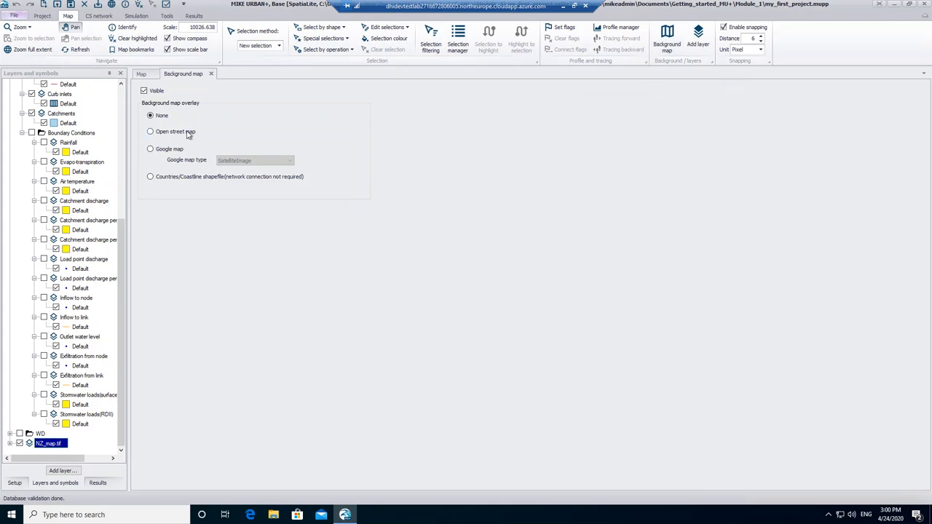
click(150, 131)
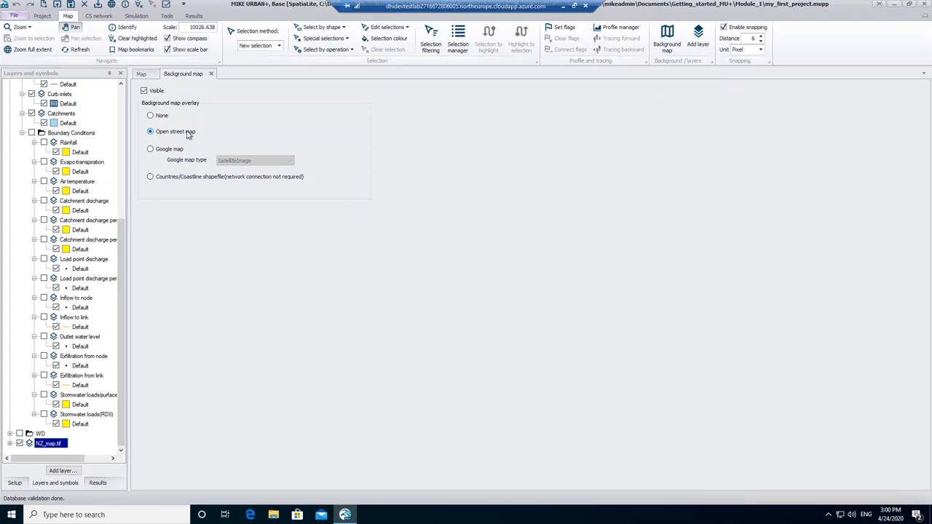